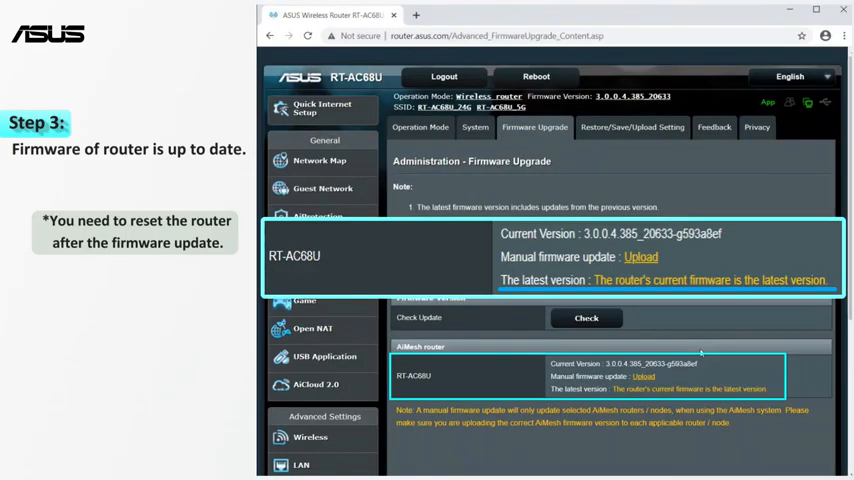
- List the 2.4GHz Control Channel choices (Auto through 11) in the Wireless General settings
left_click(311, 437)
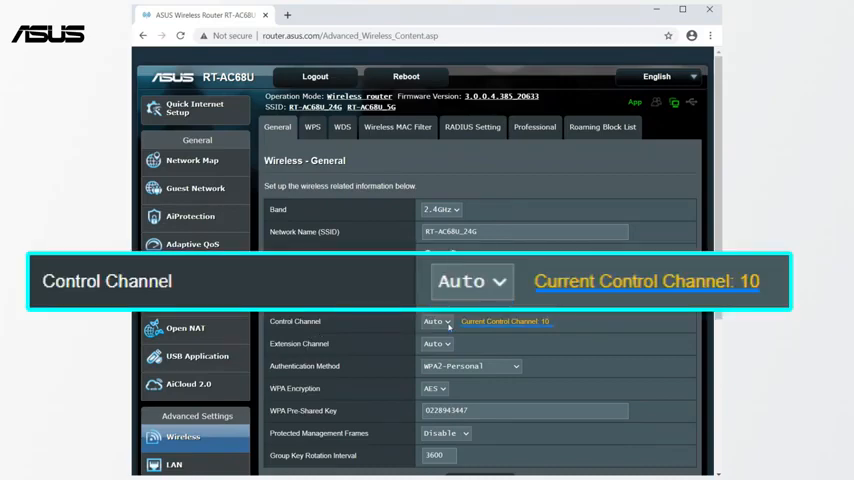
left_click(436, 321)
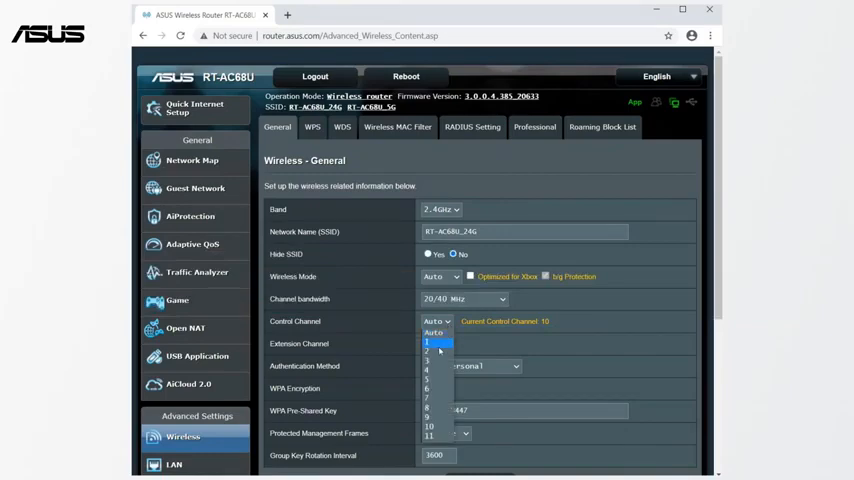